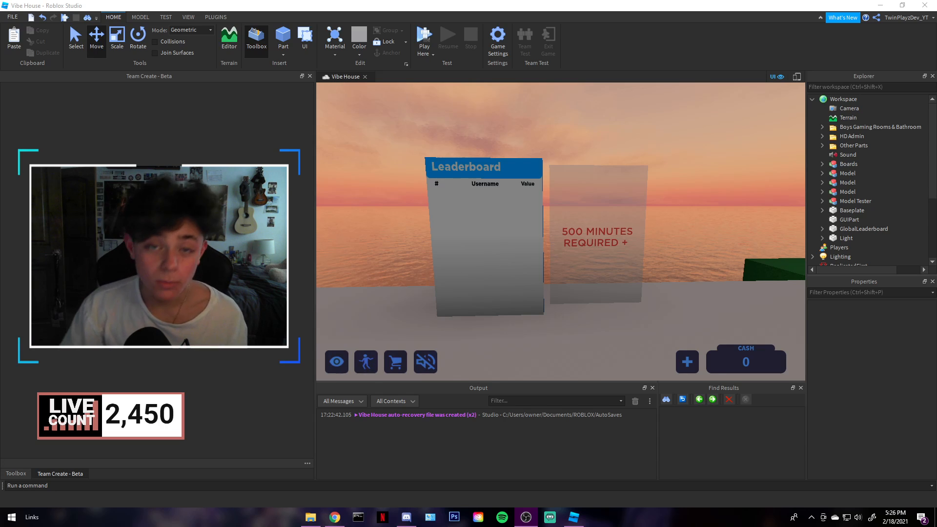
{"action": "mouse_move", "coordinate": [645, 145]}
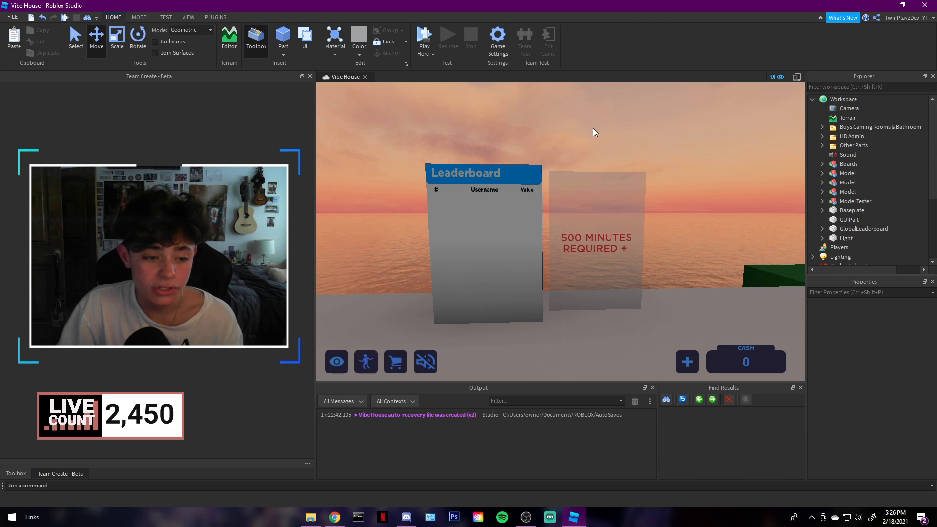
{"action": "mouse_move", "coordinate": [601, 131]}
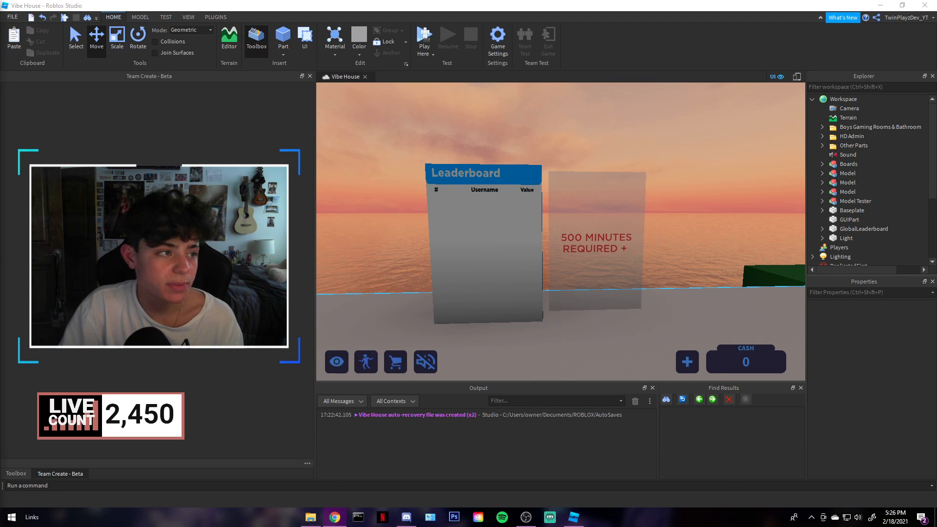
- Show the Toolbox inventory of saved models, including Global Leaderboard
{"action": "left_click", "coordinate": [335, 517]}
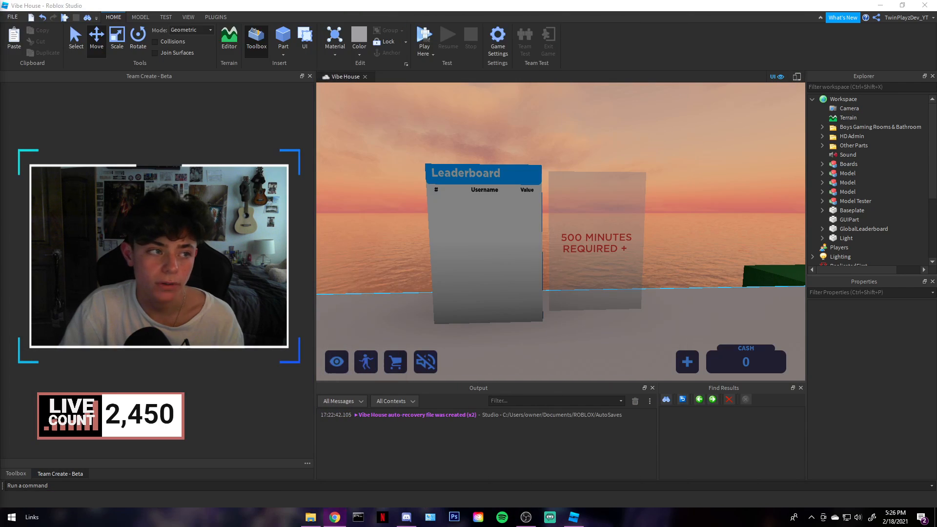
{"action": "left_click", "coordinate": [15, 474]}
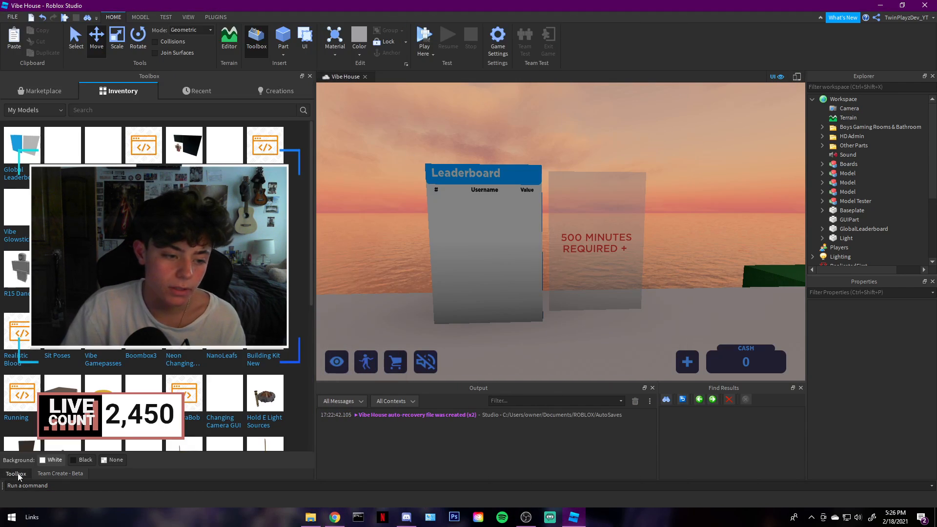
{"action": "mouse_move", "coordinate": [24, 146]}
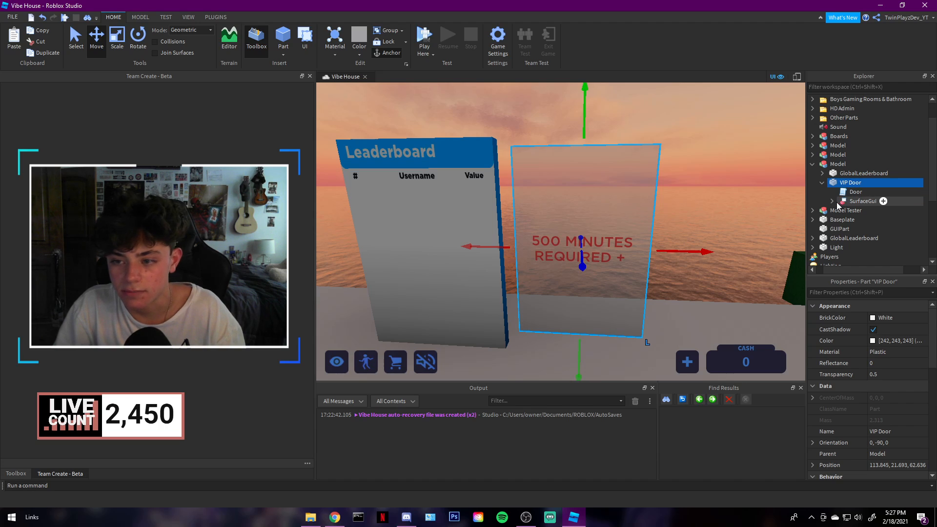
- Expand SurfaceGui > Frame and change the sign text to '1000 Minutes Required!'
{"action": "left_click", "coordinate": [847, 182]}
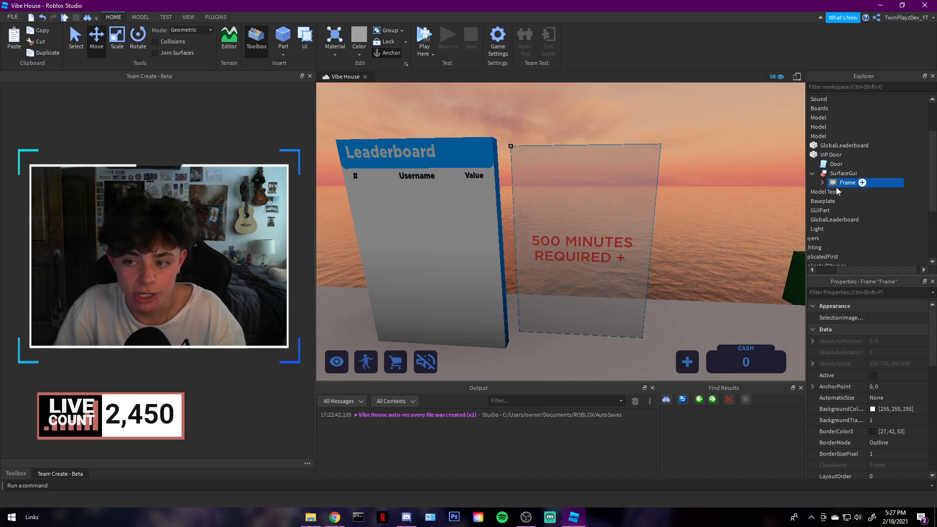
{"action": "left_click", "coordinate": [861, 182]}
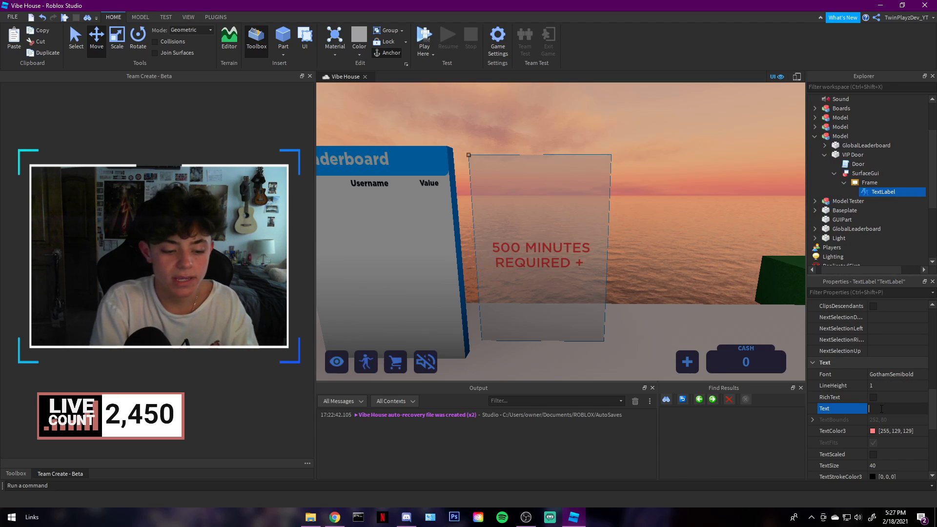
{"action": "type", "text": "1000 M"}
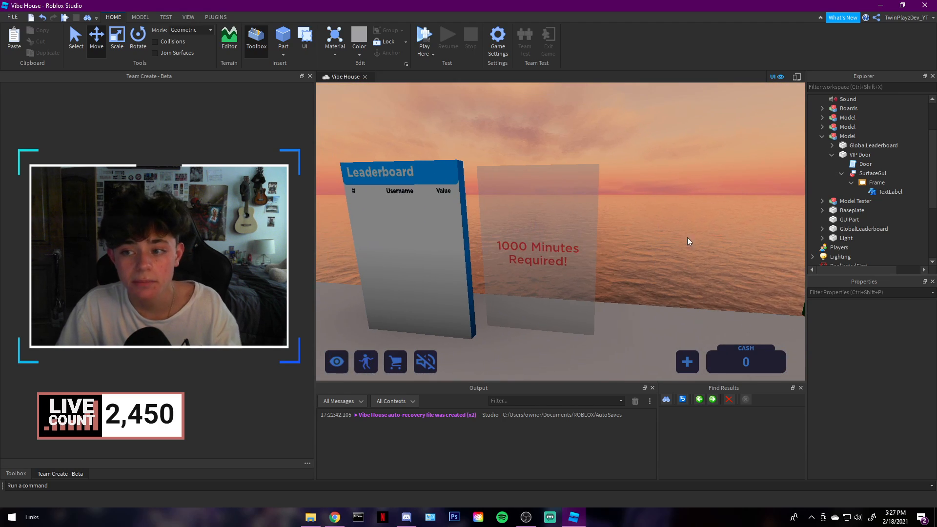
{"action": "left_click", "coordinate": [842, 173]}
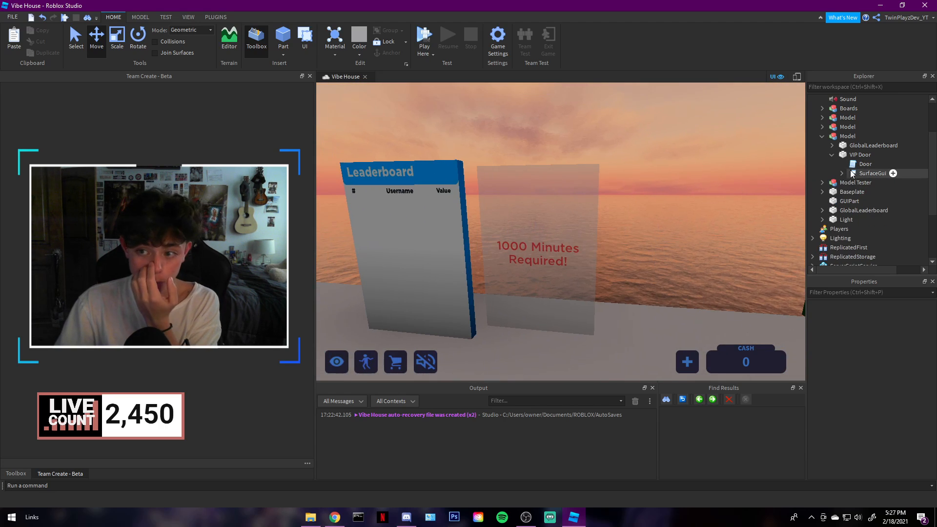
- In the Door script, set points to 1000 and add a '-- MINUTES' comment
{"action": "double_click", "coordinate": [864, 164]}
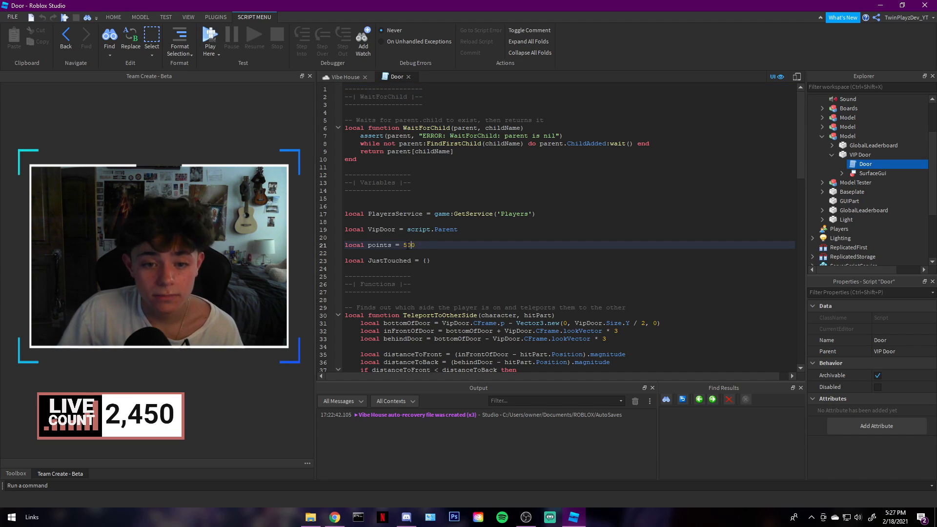
{"action": "type", "text": "--"}
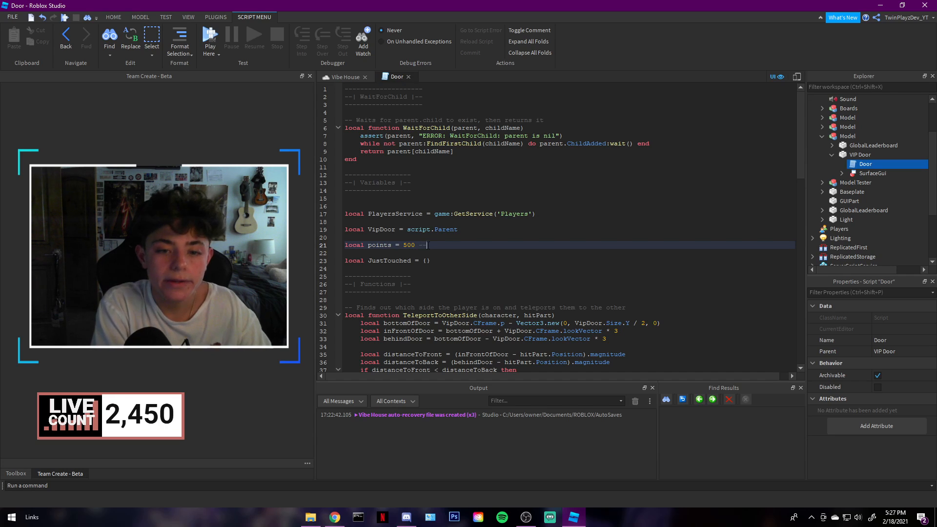
{"action": "type", "text": "MINUTES"}
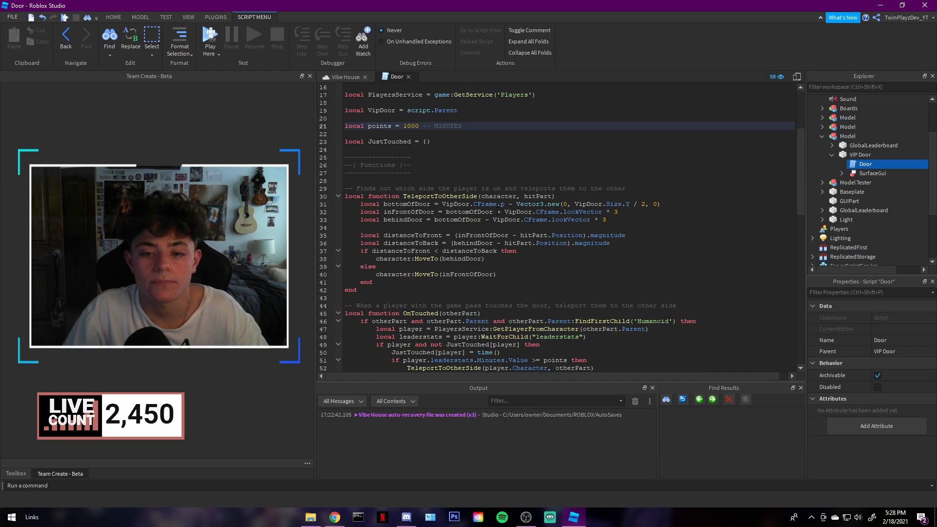
{"action": "scroll", "scroll_direction": "down", "scroll_amount": 3}
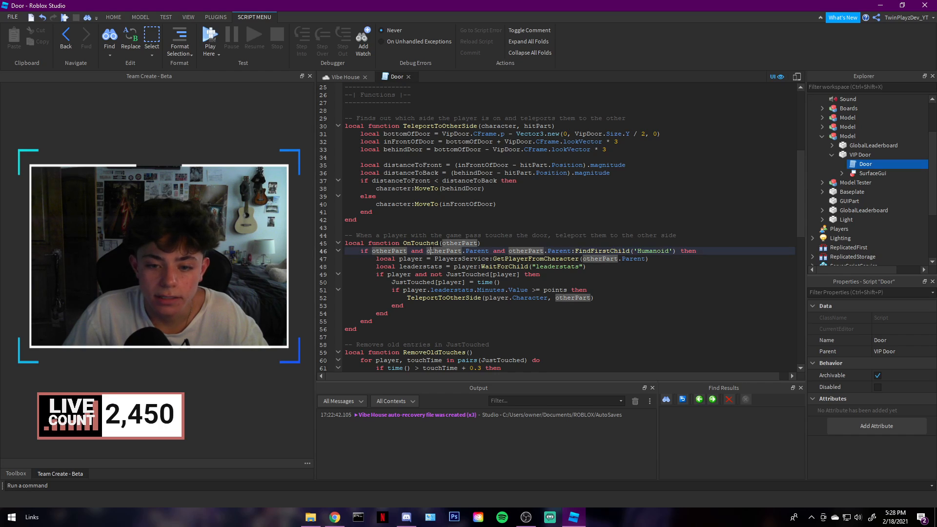
{"action": "double_click", "coordinate": [554, 290]}
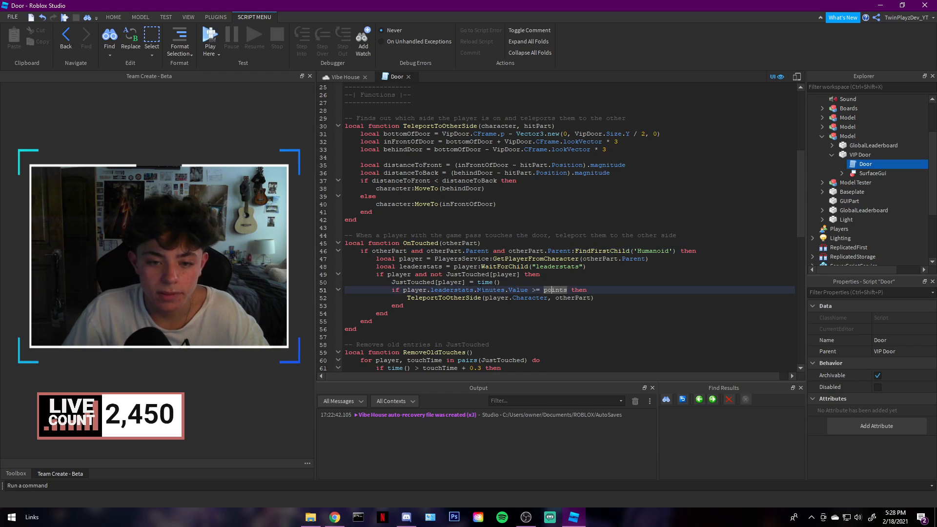
{"action": "scroll", "scroll_direction": "up", "scroll_amount": 3}
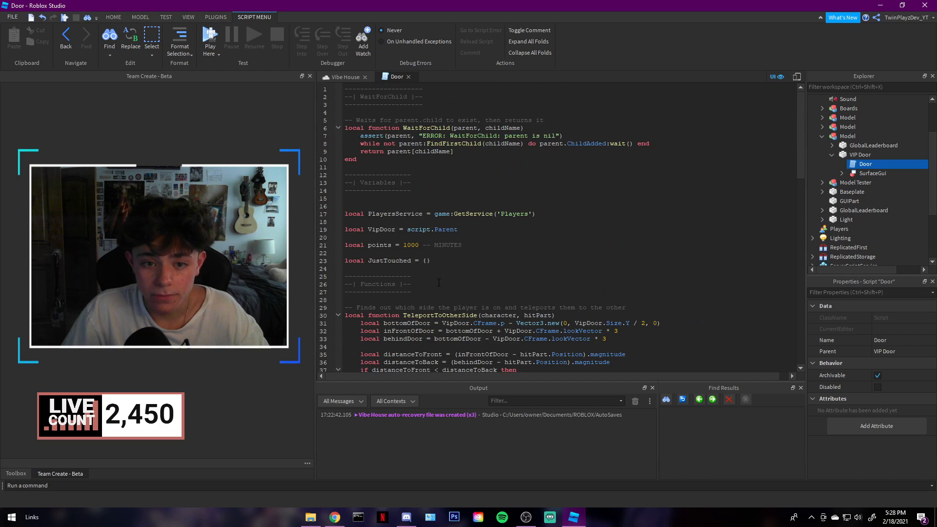
{"action": "scroll", "scroll_direction": "down", "scroll_amount": 3}
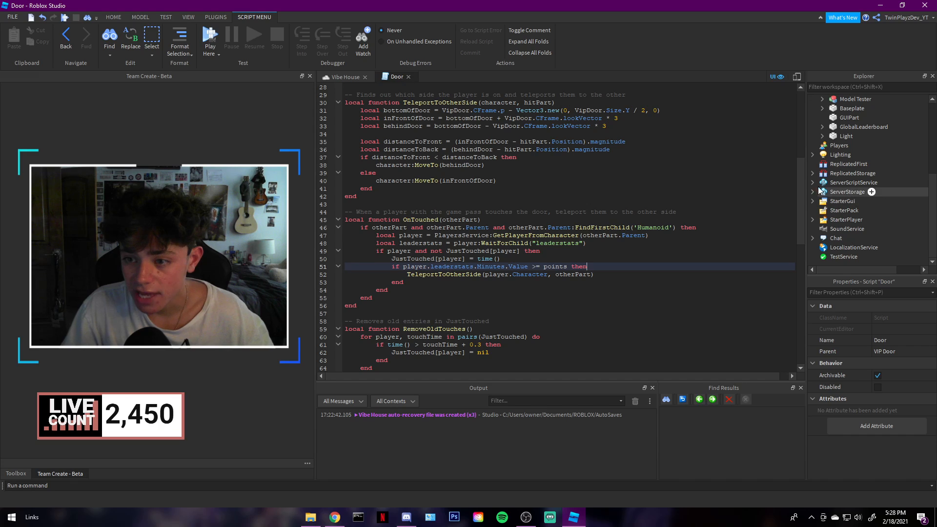
- Open the Cash/Minute Leaderboard (Saves) script and locate where the Minutes stat is named
{"action": "left_click", "coordinate": [813, 182]}
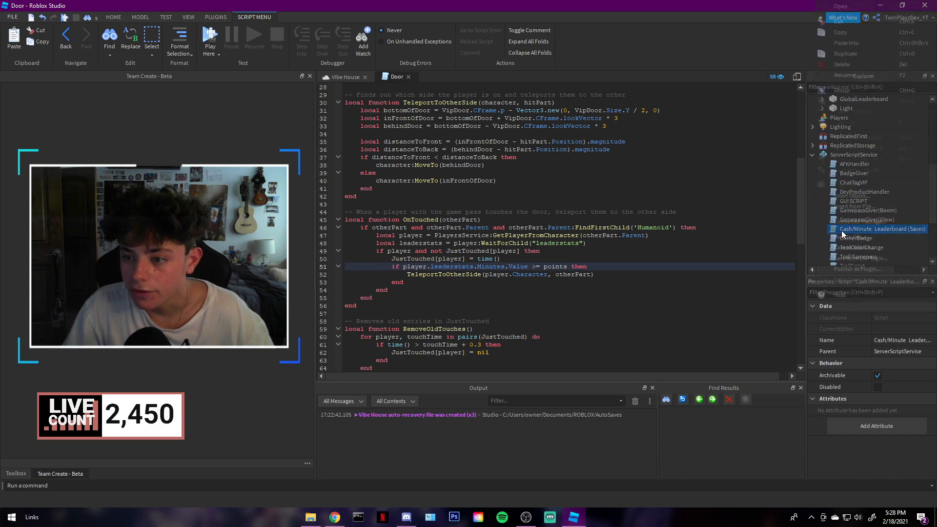
{"action": "double_click", "coordinate": [880, 229]}
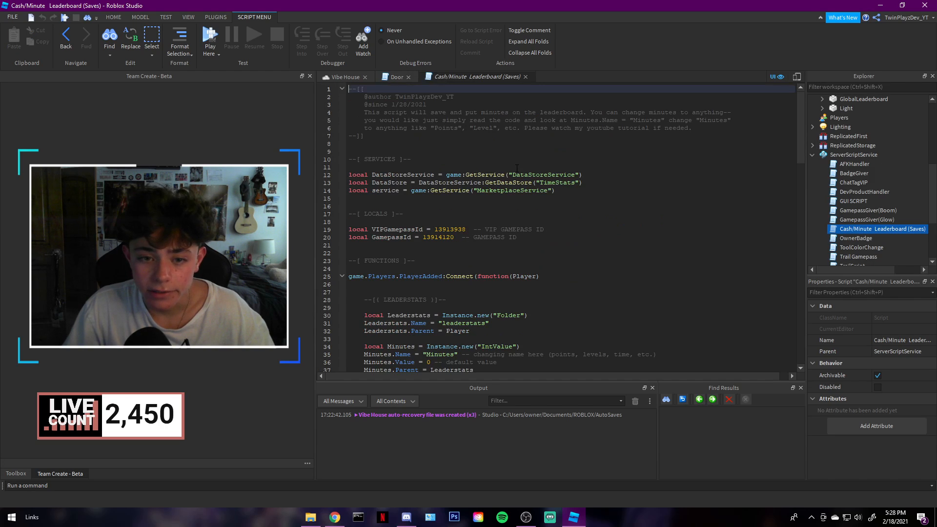
{"action": "scroll", "scroll_direction": "down", "scroll_amount": 3}
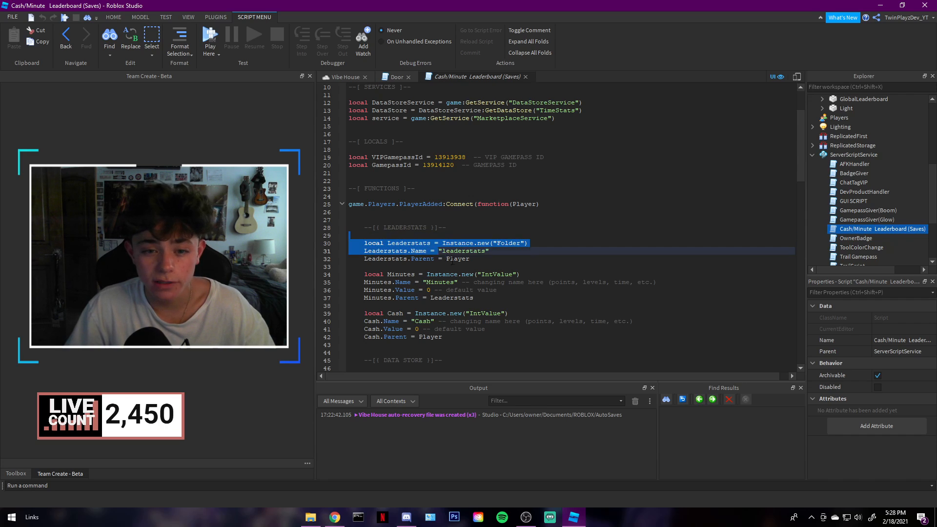
{"action": "left_click", "coordinate": [442, 345]}
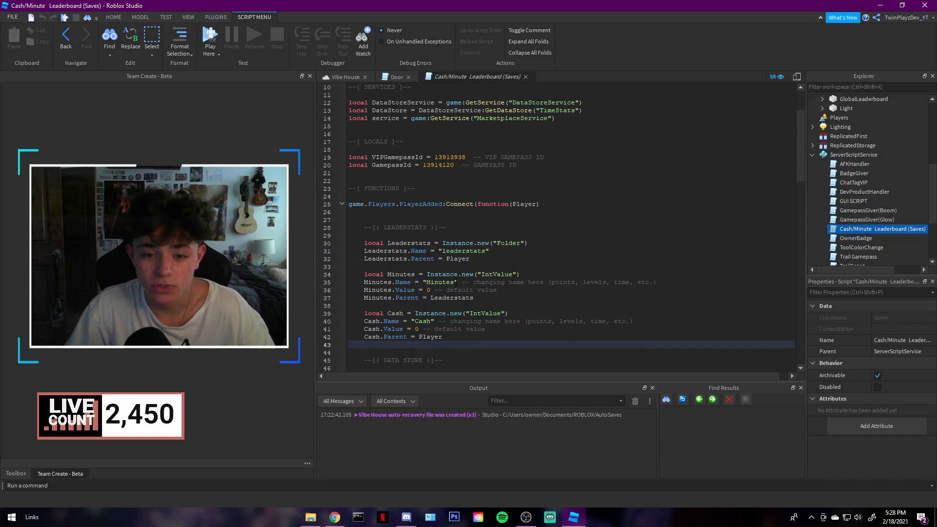
{"action": "left_click", "coordinate": [460, 281]}
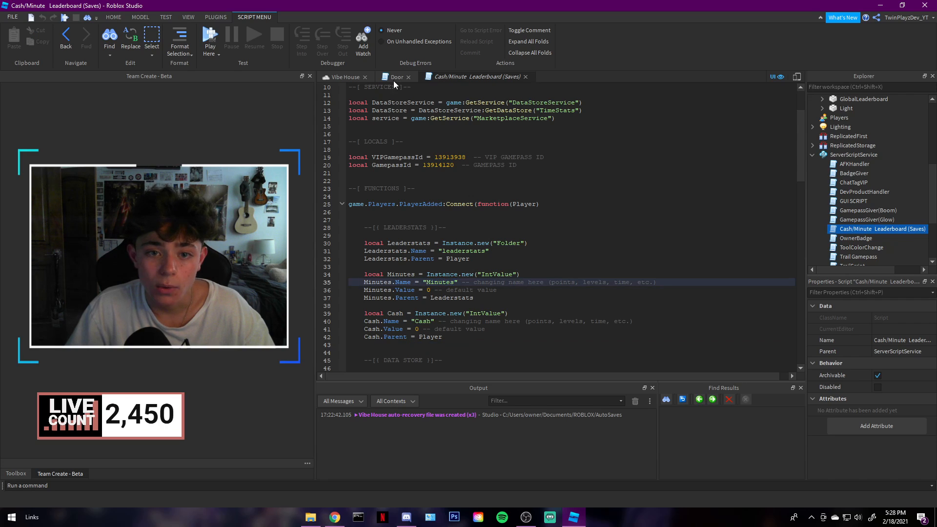
- Compare the Door script's leaderstats.Minutes check with the leaderboard's Minutes stat name
{"action": "left_click", "coordinate": [396, 76]}
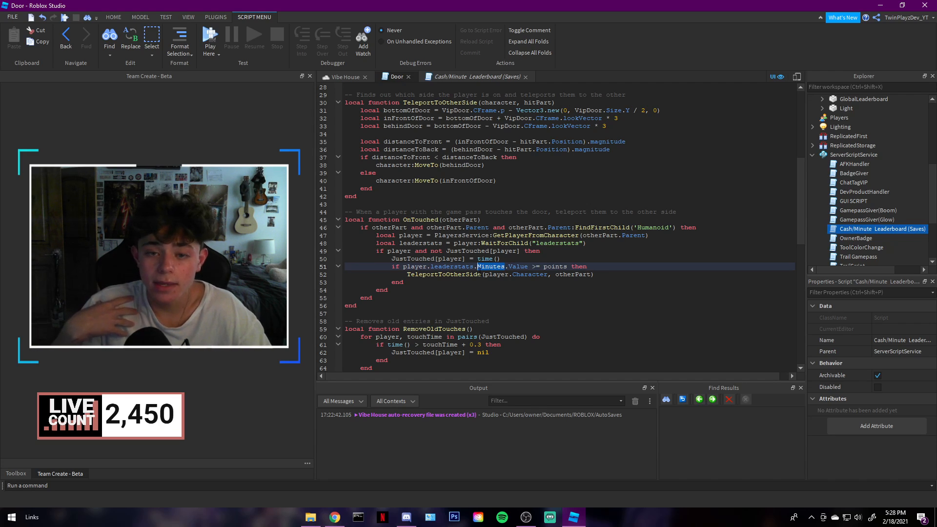
{"action": "scroll", "scroll_direction": "up", "scroll_amount": 3}
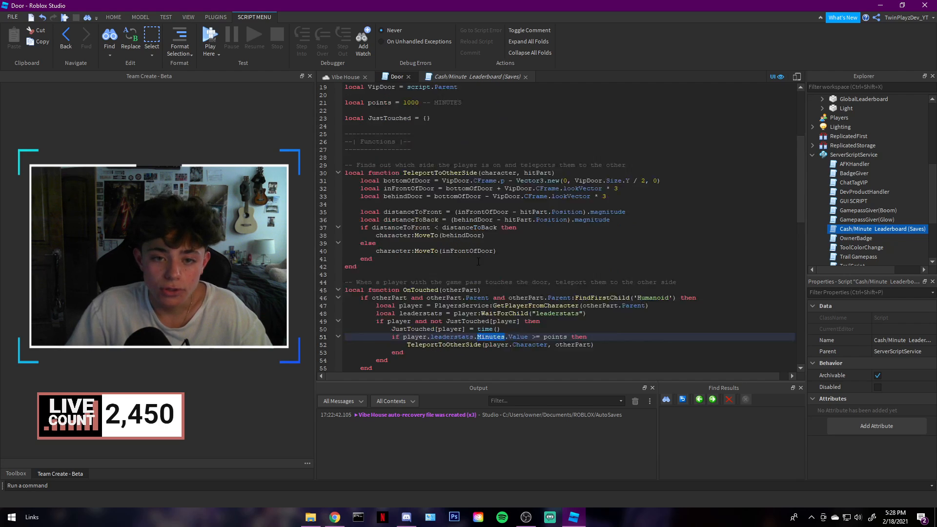
{"action": "scroll", "scroll_direction": "down", "scroll_amount": 3}
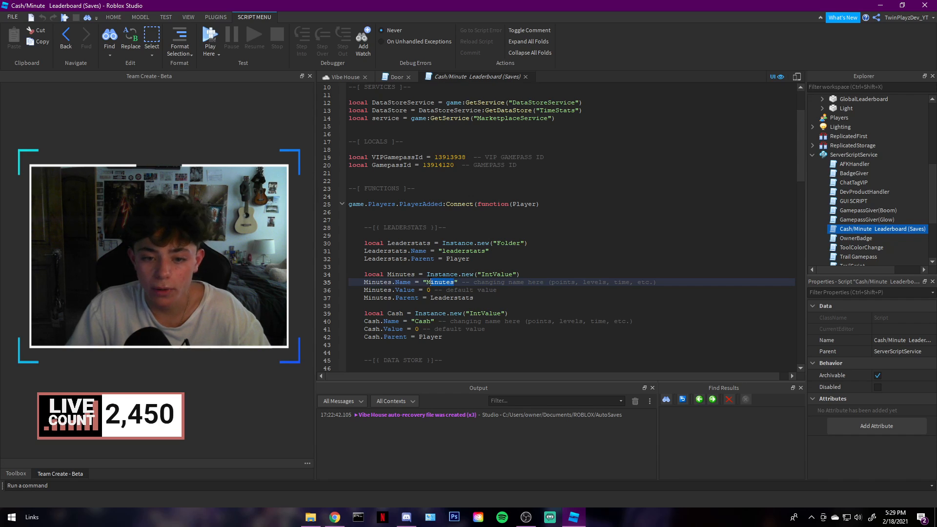
{"action": "left_click", "coordinate": [395, 77]}
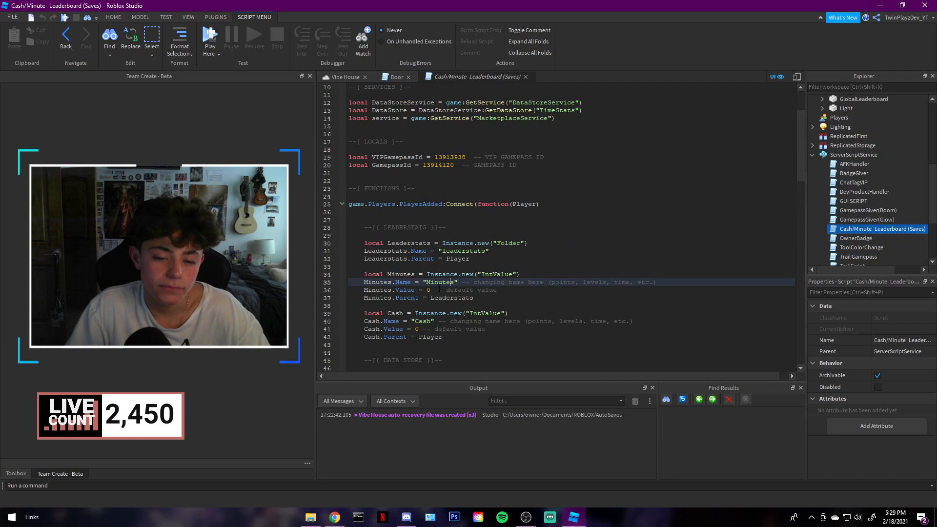
{"action": "left_click", "coordinate": [394, 77]}
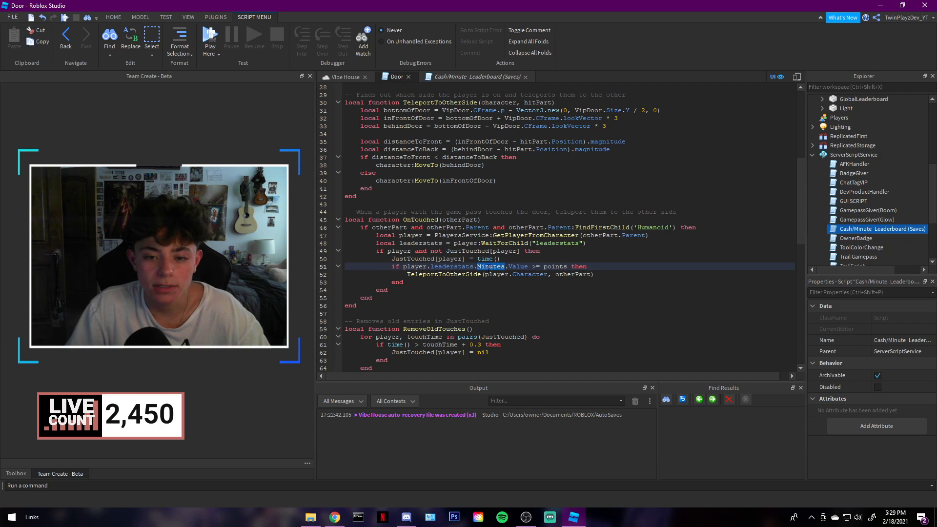
{"action": "left_click", "coordinate": [473, 77]}
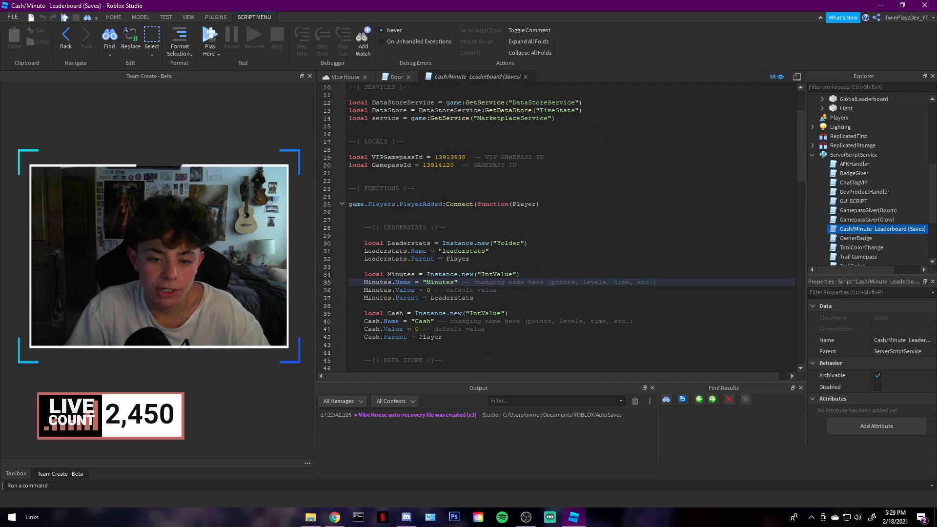
{"action": "left_click", "coordinate": [394, 76]}
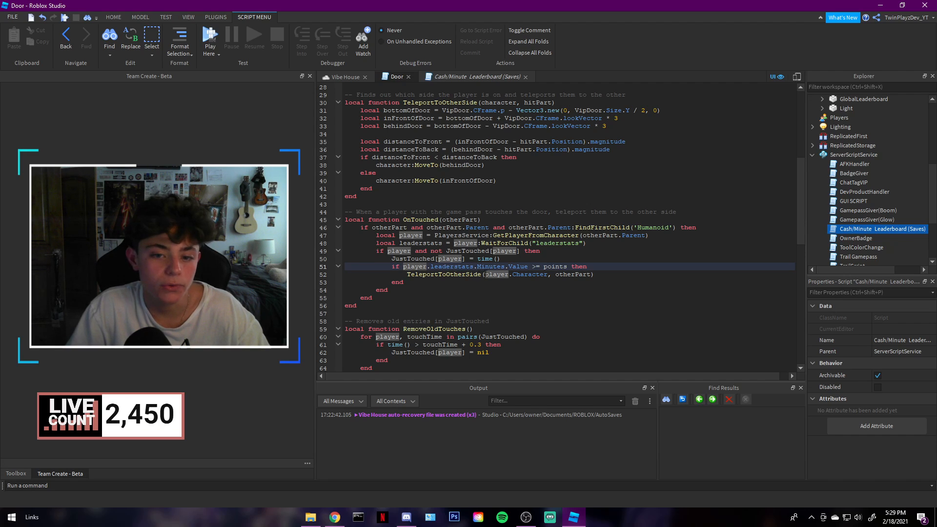
- Close the Door and Cash/Minute Leaderboard script tabs
{"action": "left_click", "coordinate": [525, 76]}
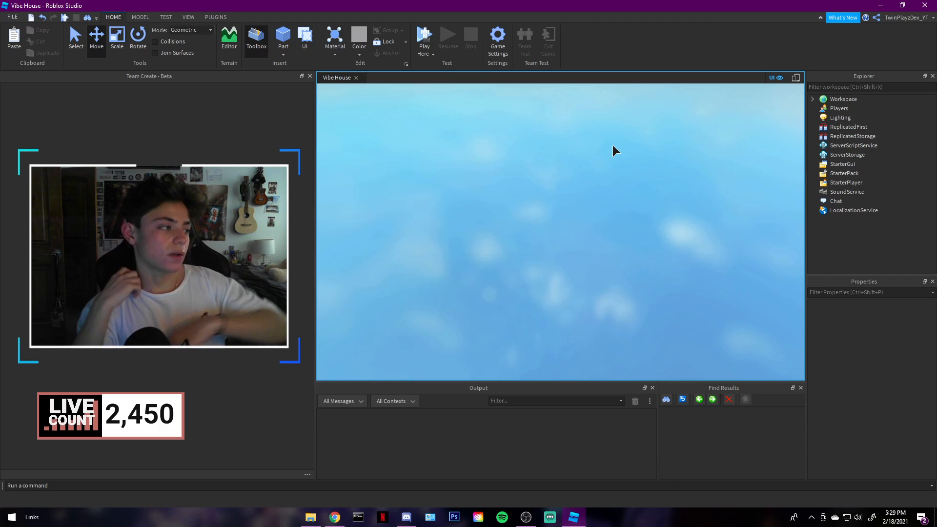
- Playtest Vibe House to check the Minutes count and VIP door, then stop
{"action": "left_click", "coordinate": [424, 39]}
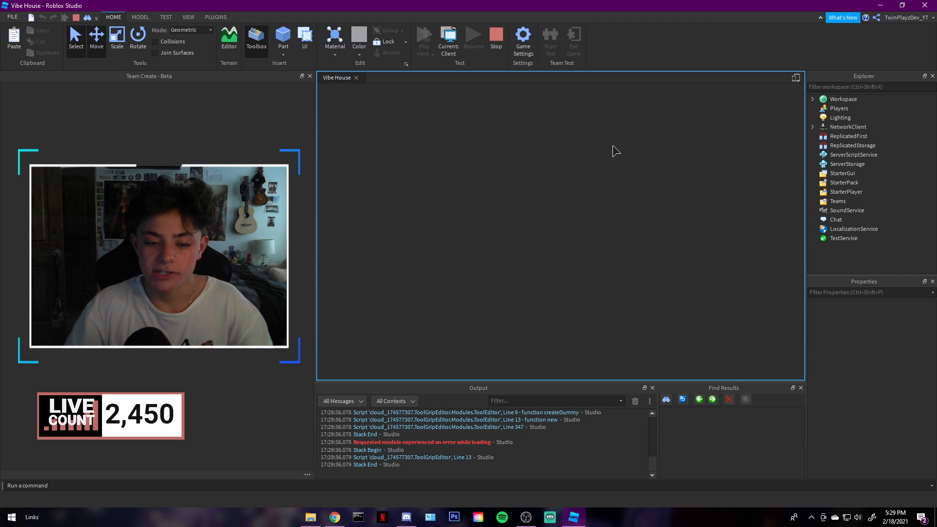
{"action": "mouse_move", "coordinate": [592, 203]}
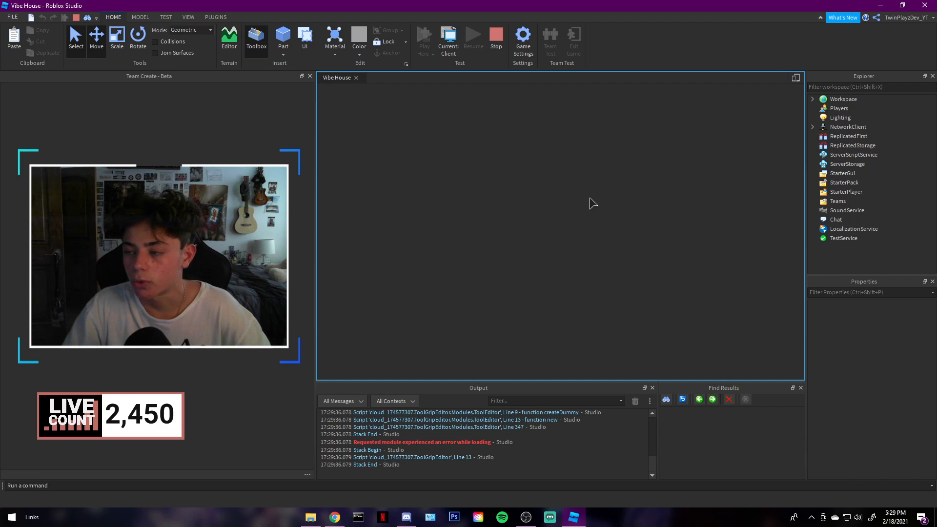
{"action": "left_click", "coordinate": [448, 39]}
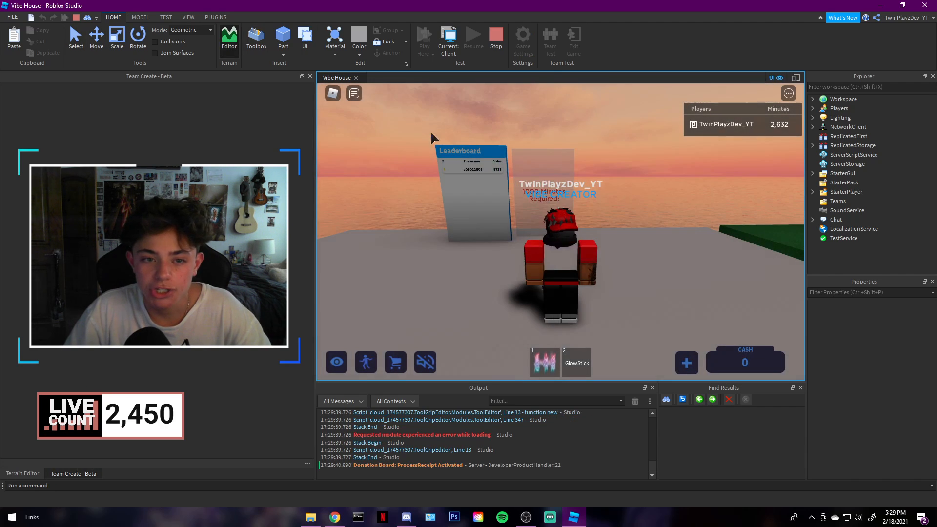
{"action": "left_click", "coordinate": [354, 93]}
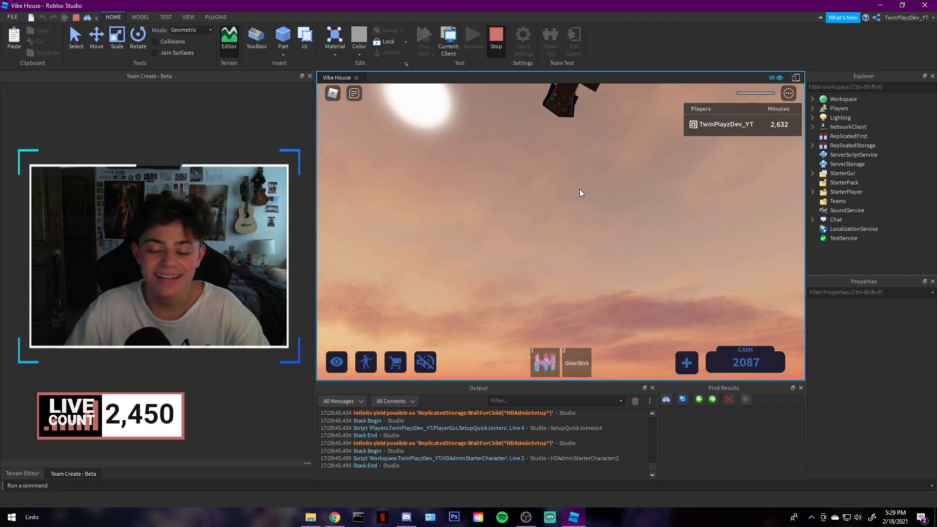
{"action": "left_click", "coordinate": [496, 37]}
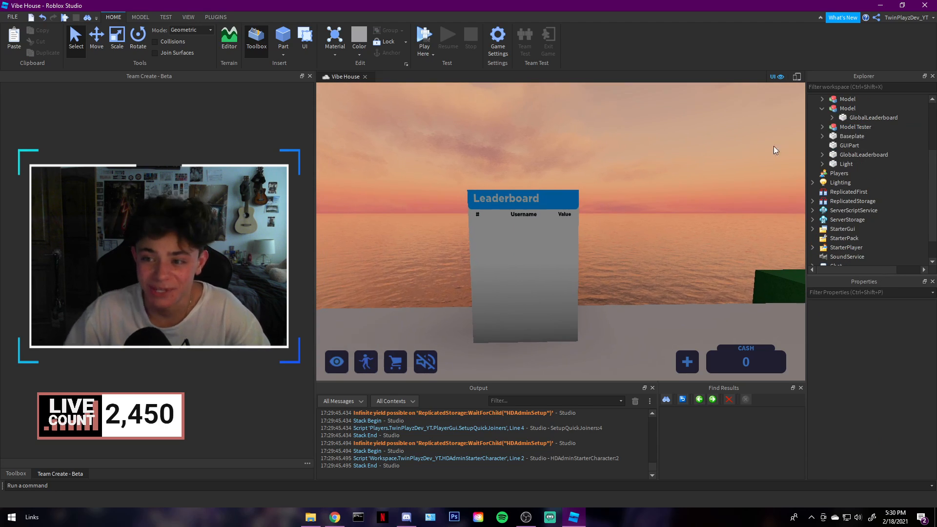
- Expand GlobalLeaderboard and its Heading, then select the GlobalLeaderboard part
{"action": "left_click", "coordinate": [822, 117]}
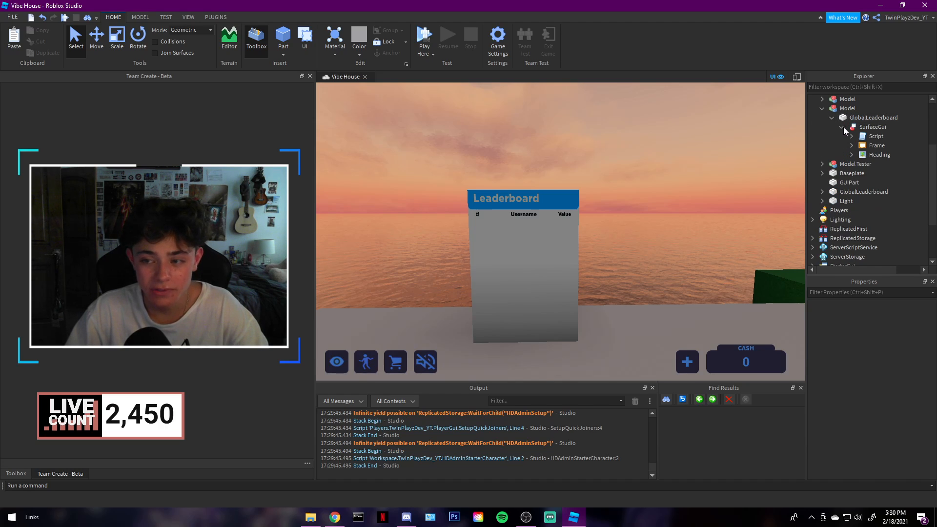
{"action": "left_click", "coordinate": [852, 145]}
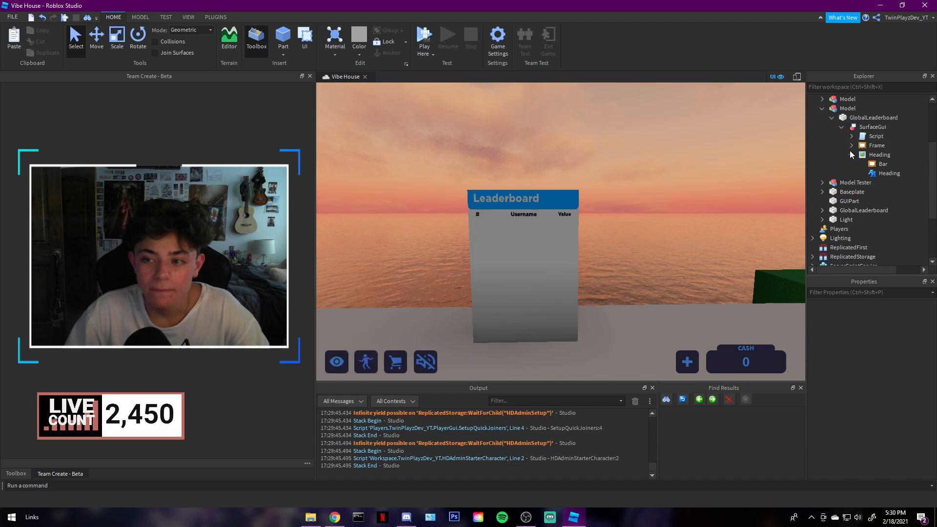
{"action": "left_click", "coordinate": [851, 154]}
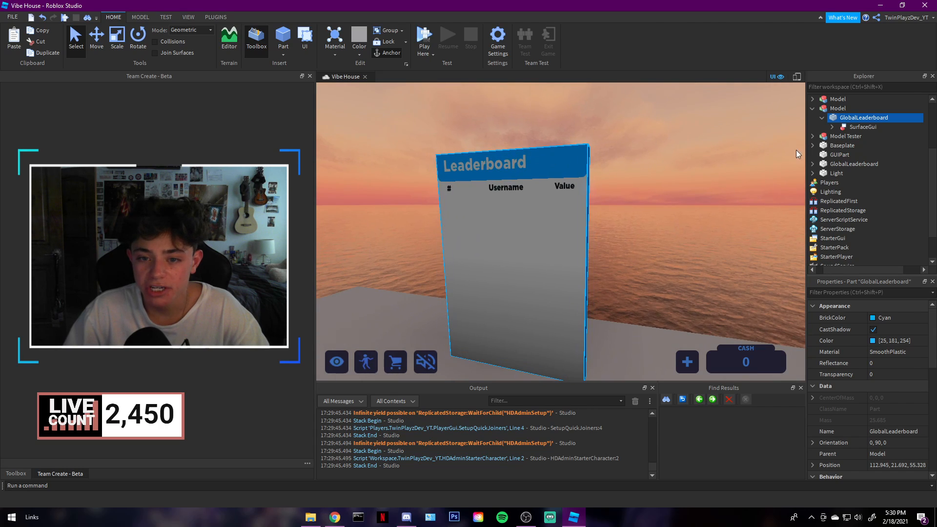
{"action": "left_click", "coordinate": [870, 154]}
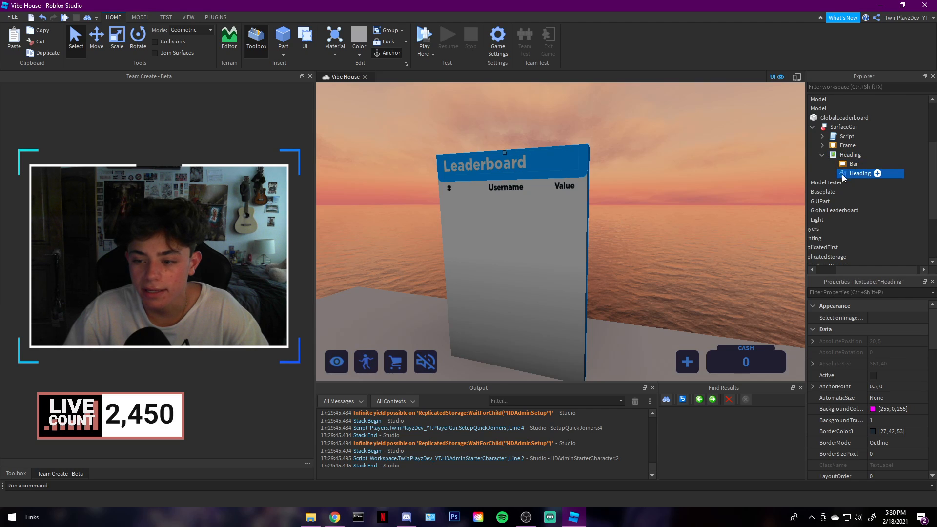
{"action": "left_click", "coordinate": [873, 409]}
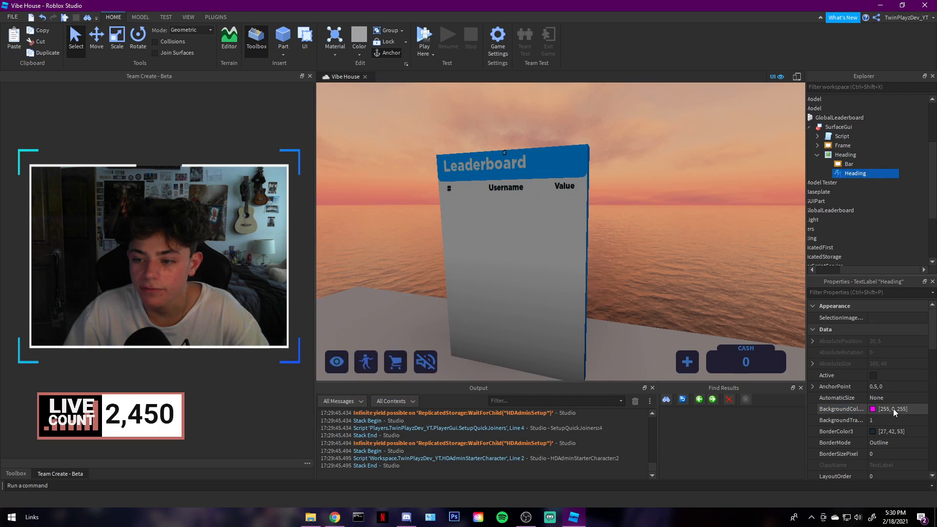
{"action": "left_click", "coordinate": [848, 164]}
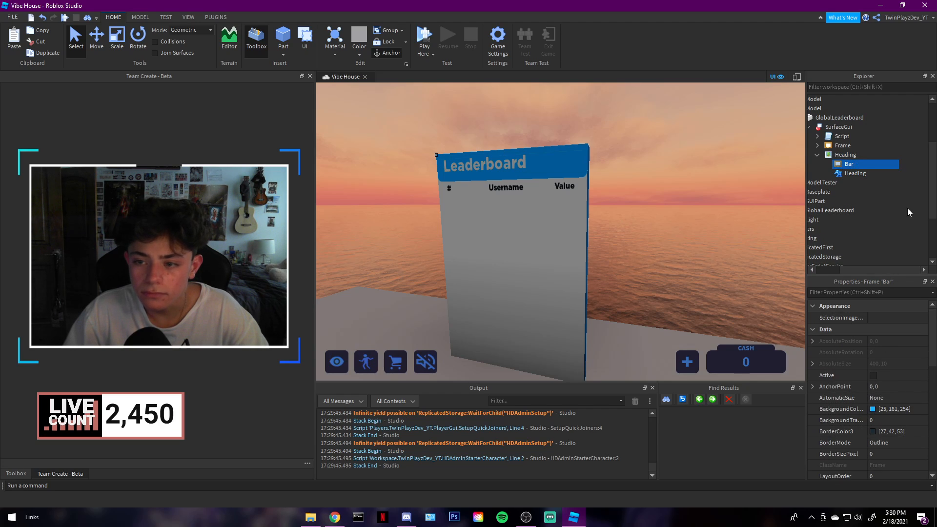
{"action": "left_click", "coordinate": [845, 154]}
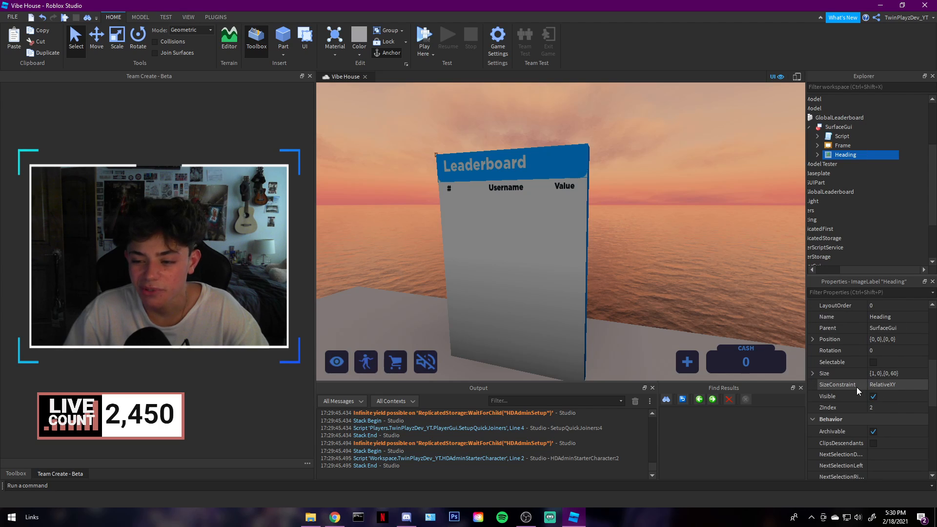
{"action": "left_click", "coordinate": [873, 385]}
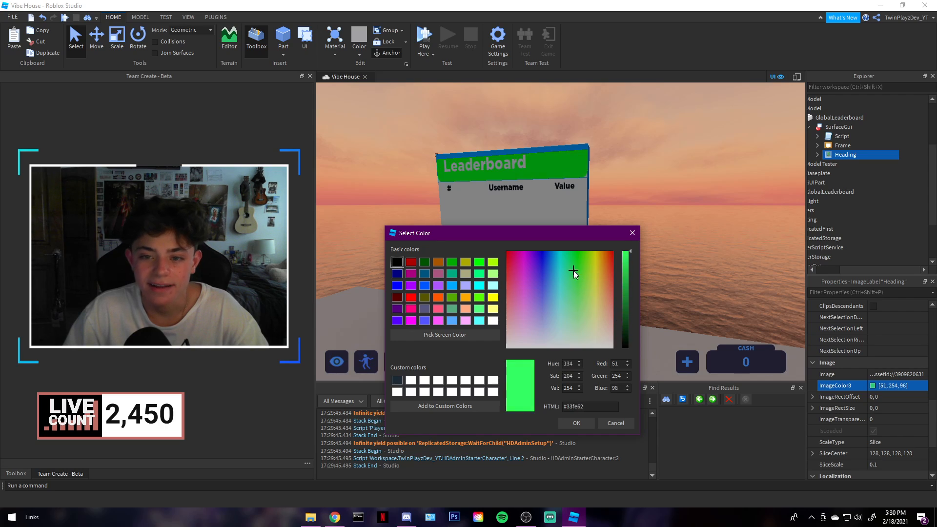
{"action": "left_click", "coordinate": [574, 423]}
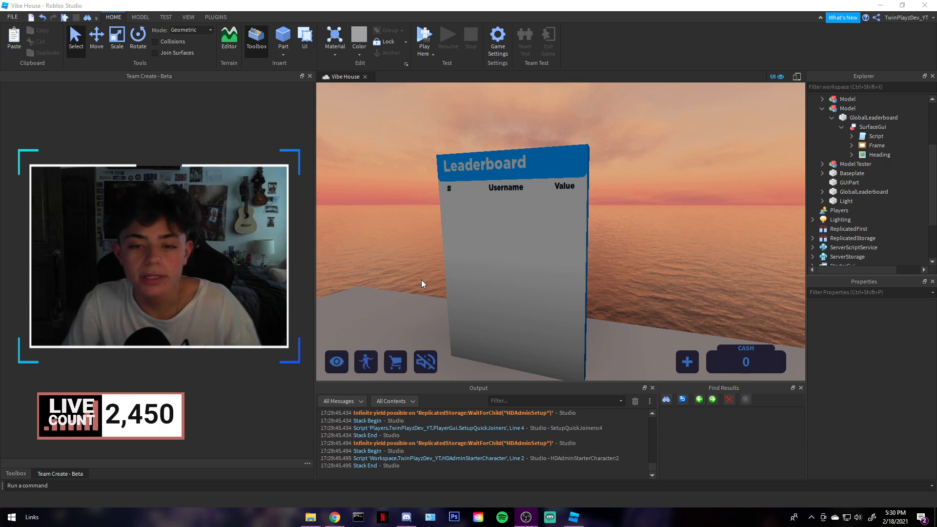
- Open the GlobalLeaderboard script and select its UpdateEvery interval value
{"action": "double_click", "coordinate": [875, 137]}
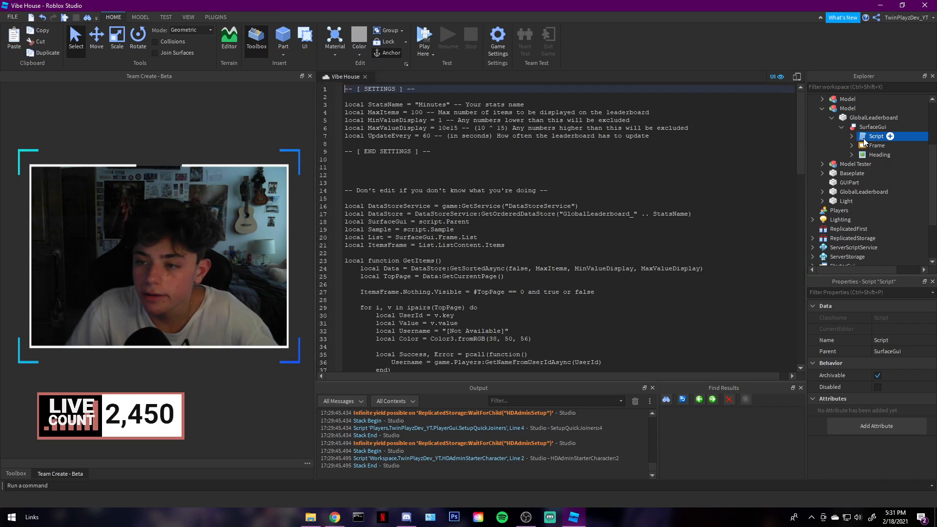
{"action": "double_click", "coordinate": [876, 135]}
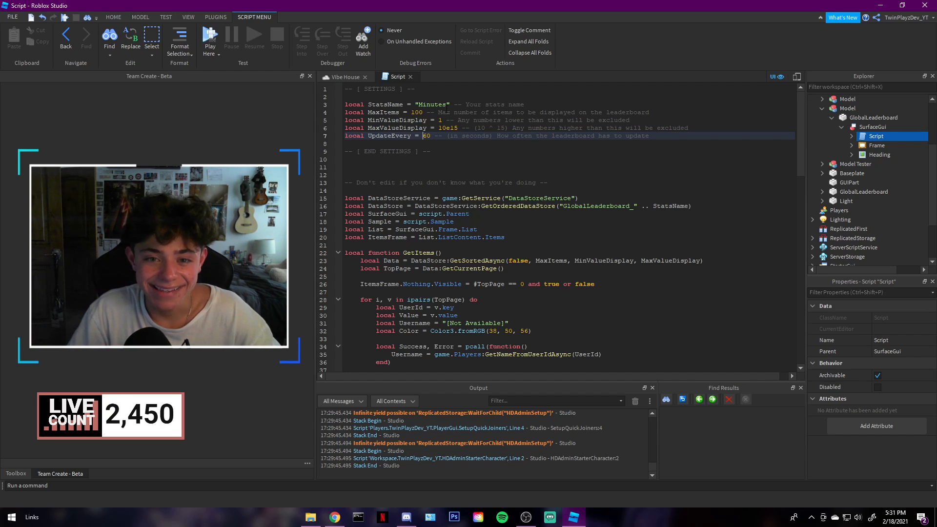
{"action": "double_click", "coordinate": [432, 104]}
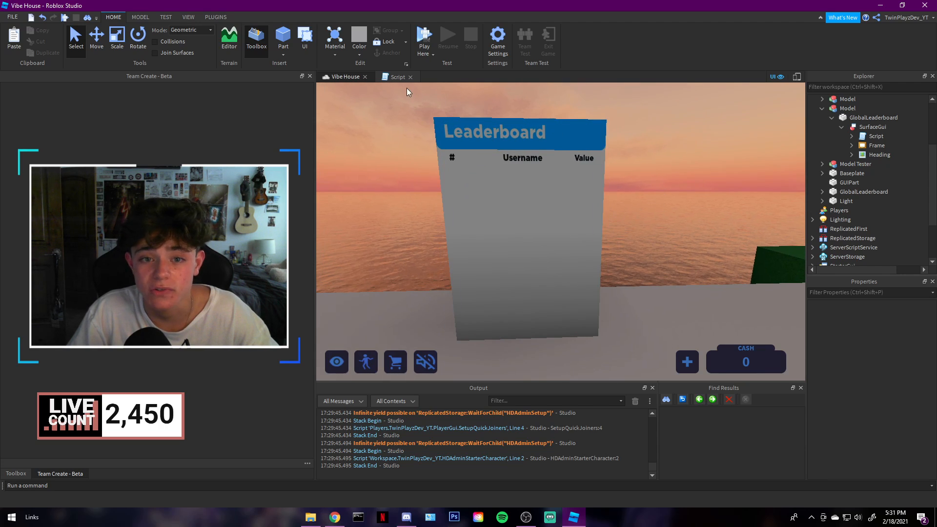
- Switch to the leaderboard Script tab showing Minutes, 100 items, 60-second updates
{"action": "left_click", "coordinate": [396, 77]}
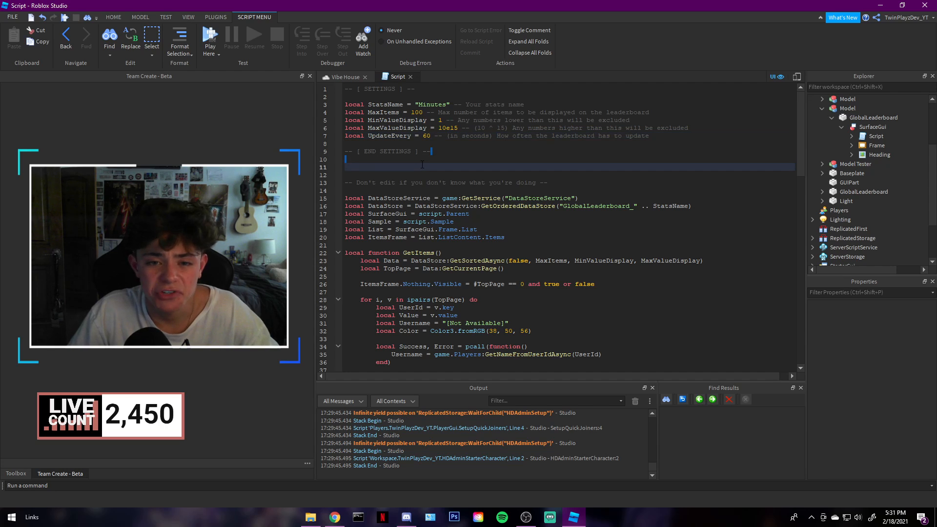
- Scroll through the leaderboard script and highlight the Color3.fromRGB rank colour values
{"action": "scroll", "scroll_direction": "down", "scroll_amount": 3}
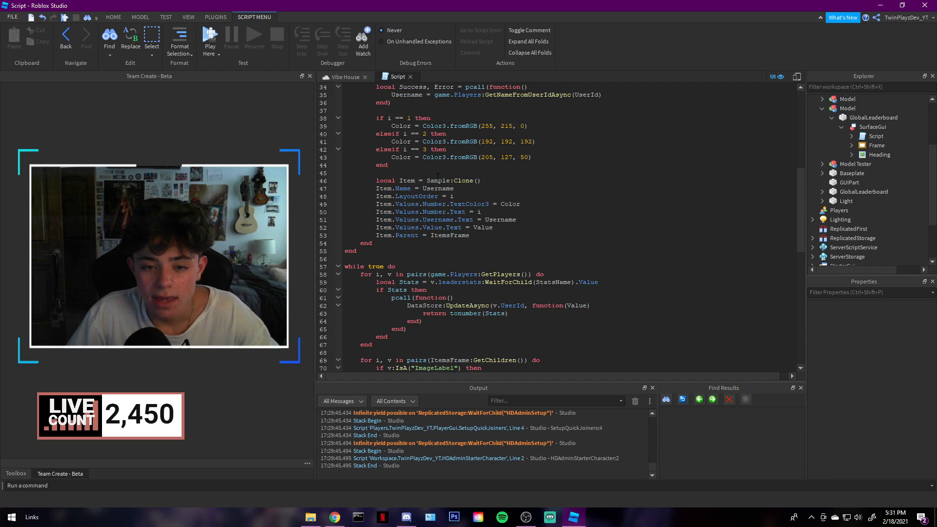
{"action": "scroll", "scroll_direction": "down", "scroll_amount": 3}
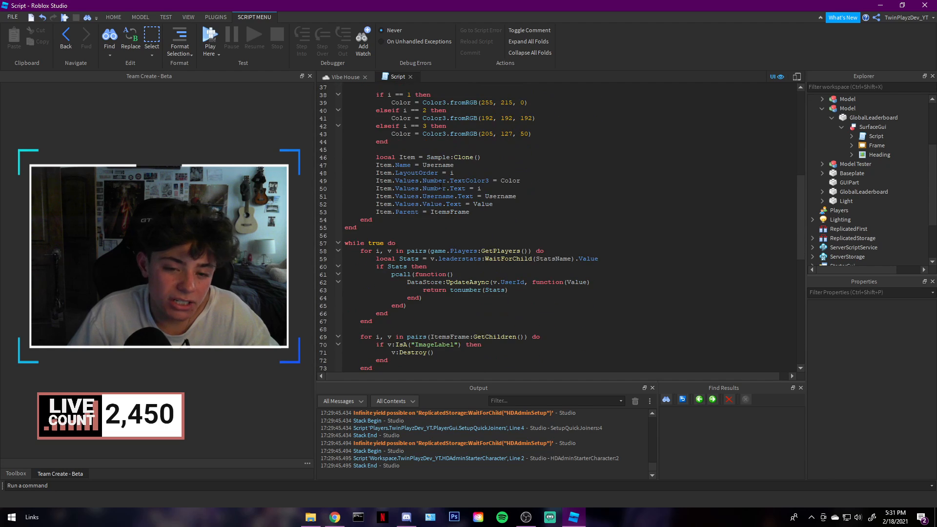
{"action": "scroll", "scroll_direction": "down", "scroll_amount": 3}
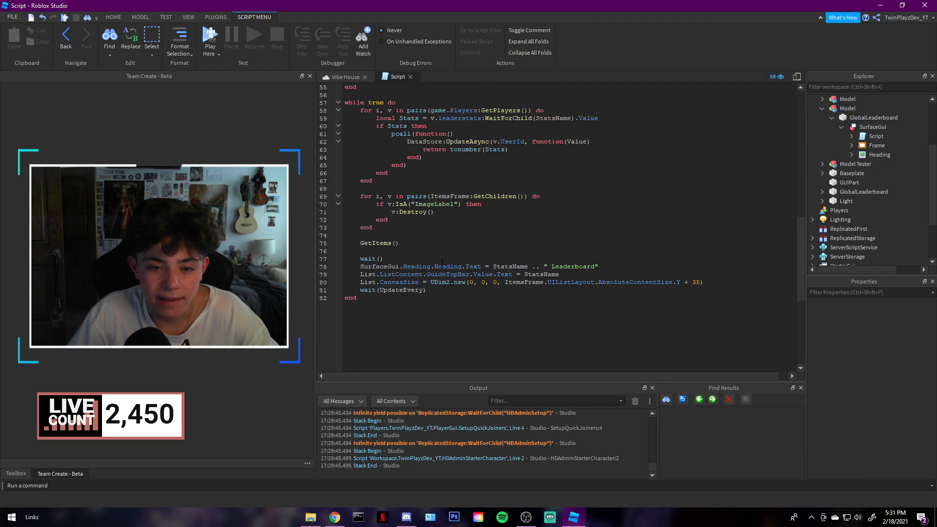
{"action": "scroll", "scroll_direction": "up", "scroll_amount": 3}
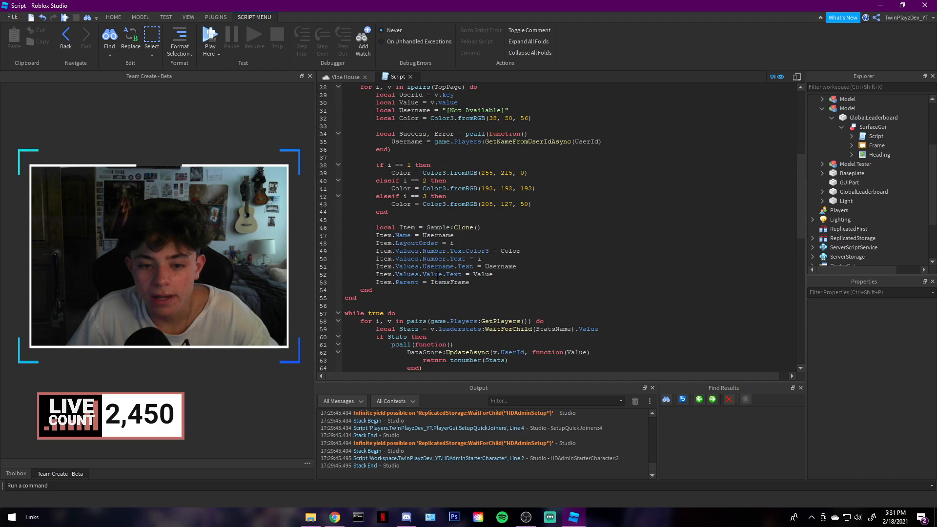
{"action": "scroll", "scroll_direction": "up", "scroll_amount": 3}
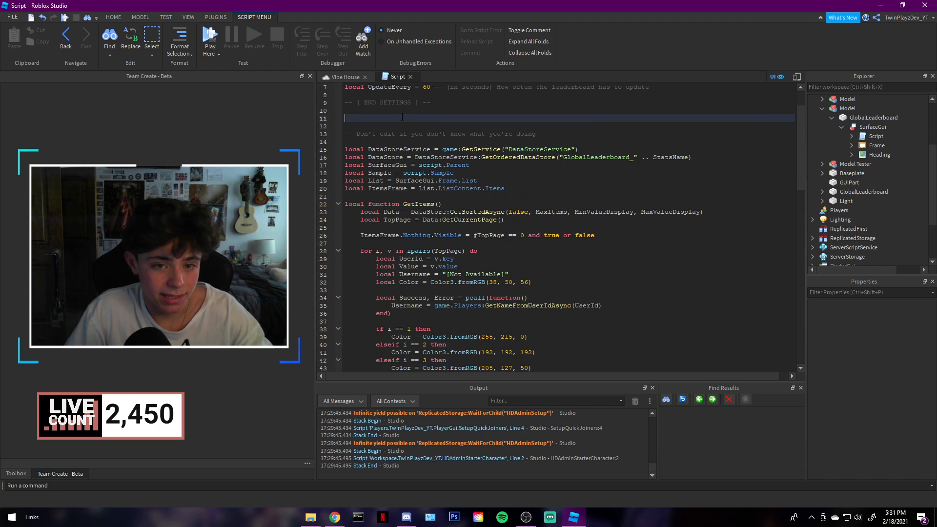
{"action": "scroll", "scroll_direction": "down", "scroll_amount": 3}
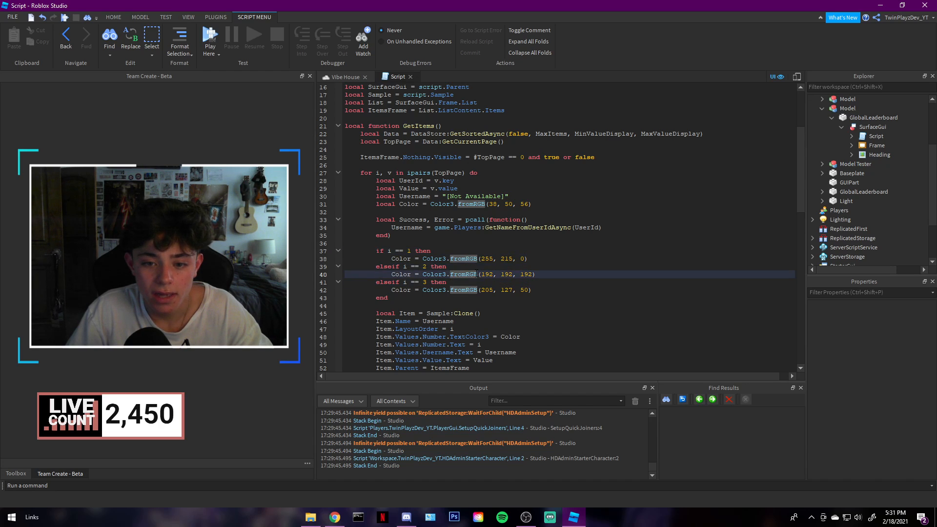
{"action": "left_click", "coordinate": [445, 282]}
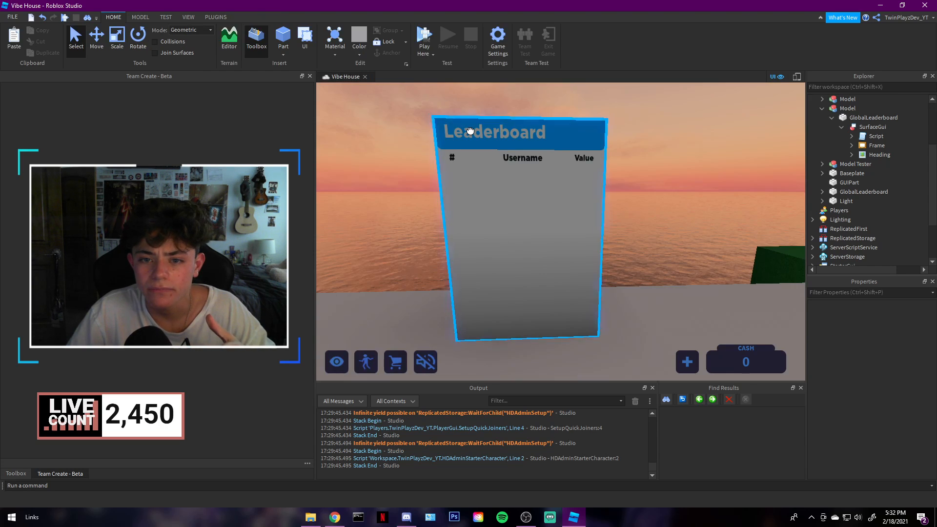
- Select and then deselect the leaderboard model in the scene
{"action": "left_click", "coordinate": [847, 108]}
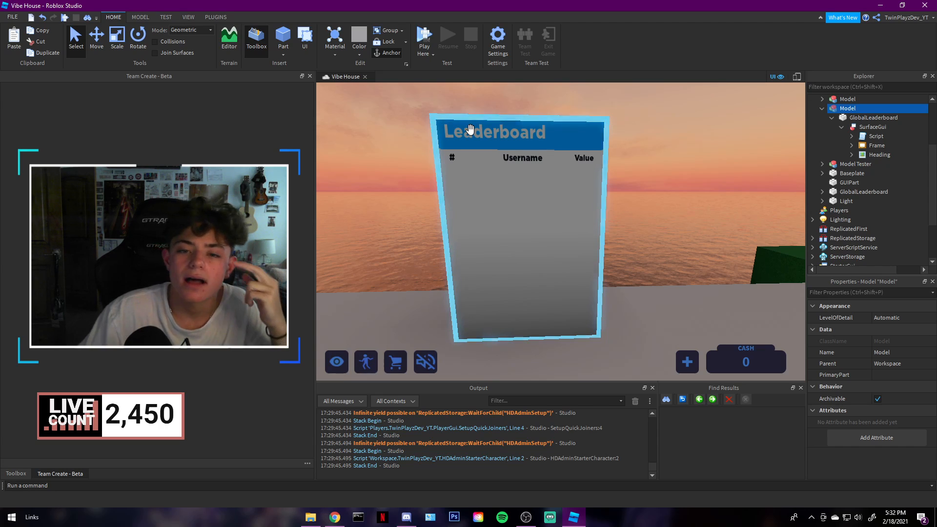
{"action": "mouse_move", "coordinate": [617, 170]}
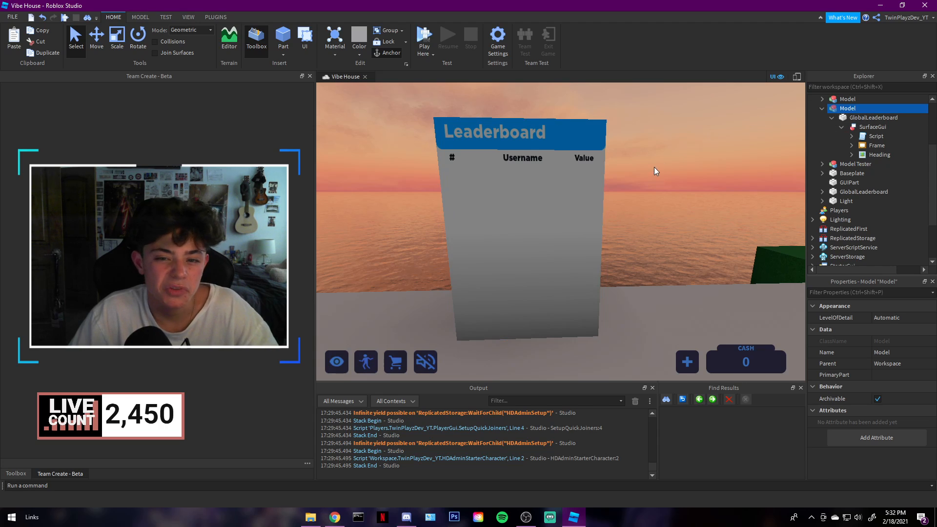
{"action": "left_click", "coordinate": [831, 108]}
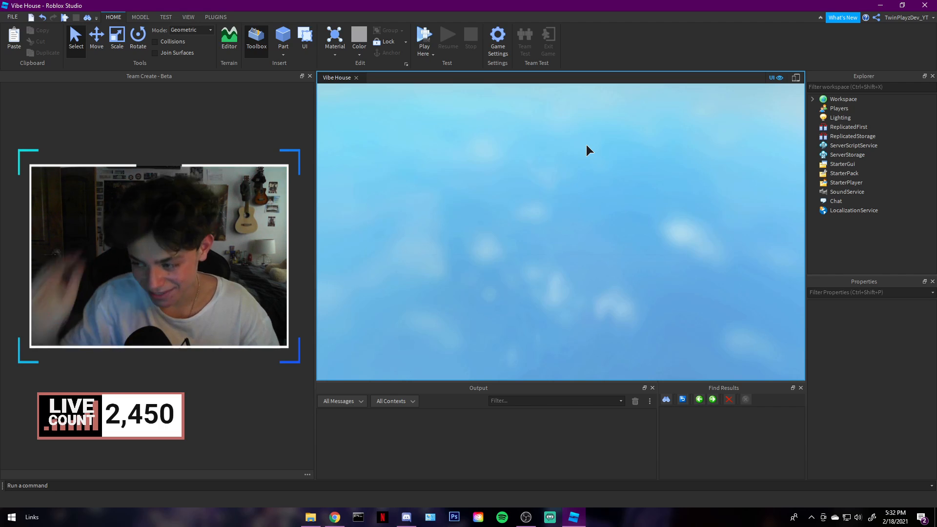
- Start play mode, dismiss the admin rank notification, and open the Gear Shop's GEARS window
{"action": "left_click", "coordinate": [424, 39]}
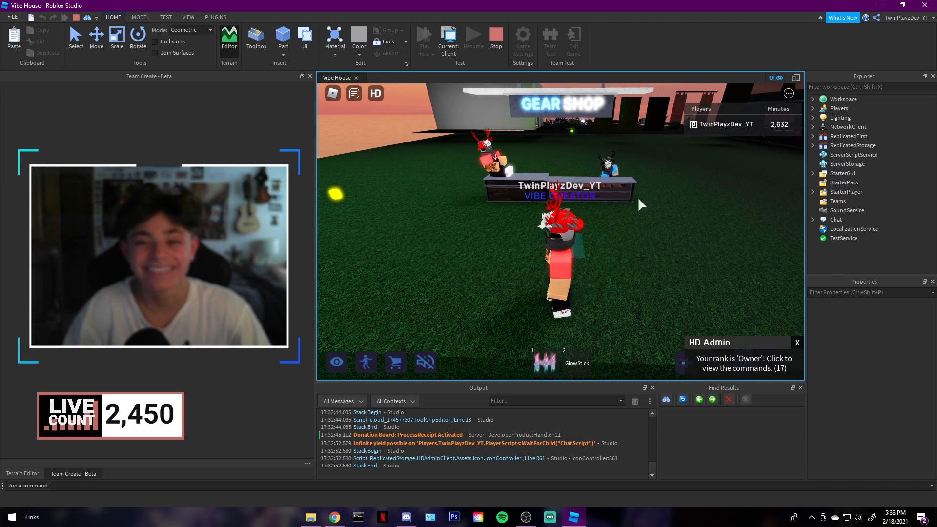
{"action": "left_click", "coordinate": [797, 343]}
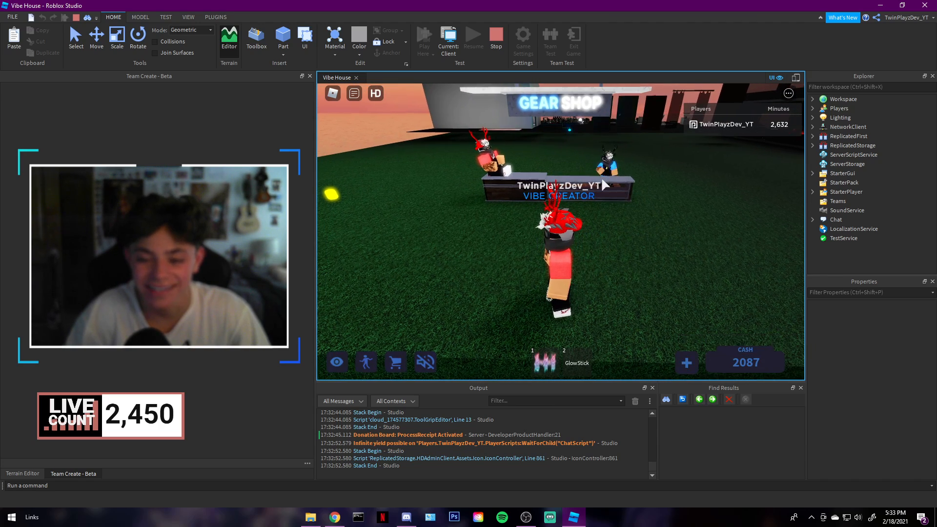
{"action": "left_click", "coordinate": [394, 362]}
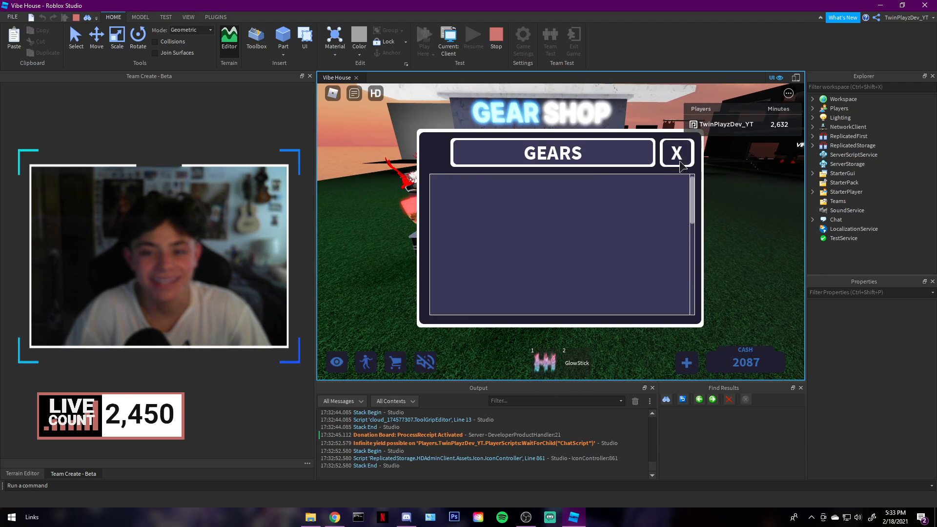
- Close the empty GEARS window and stop the play test to resume editing
{"action": "left_click", "coordinate": [676, 152]}
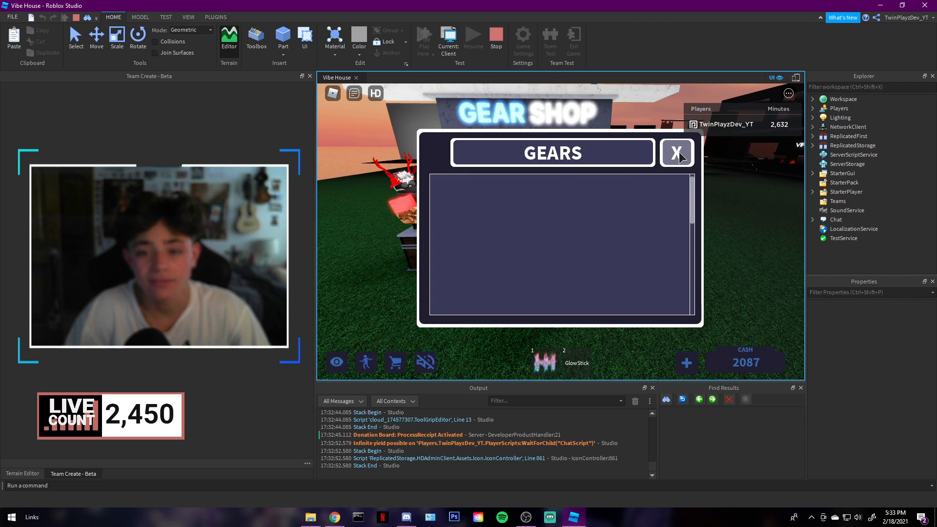
{"action": "left_click", "coordinate": [676, 152]}
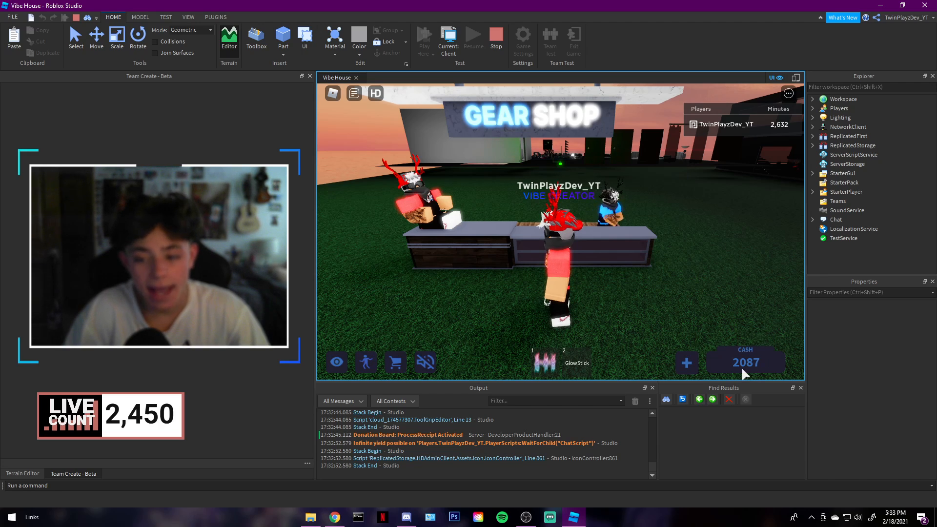
{"action": "mouse_move", "coordinate": [721, 194]}
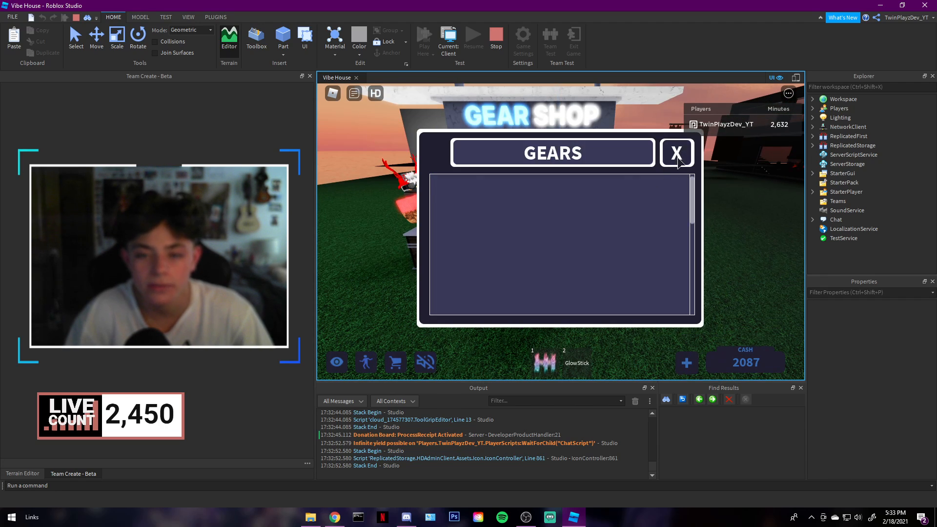
{"action": "left_click", "coordinate": [676, 153]}
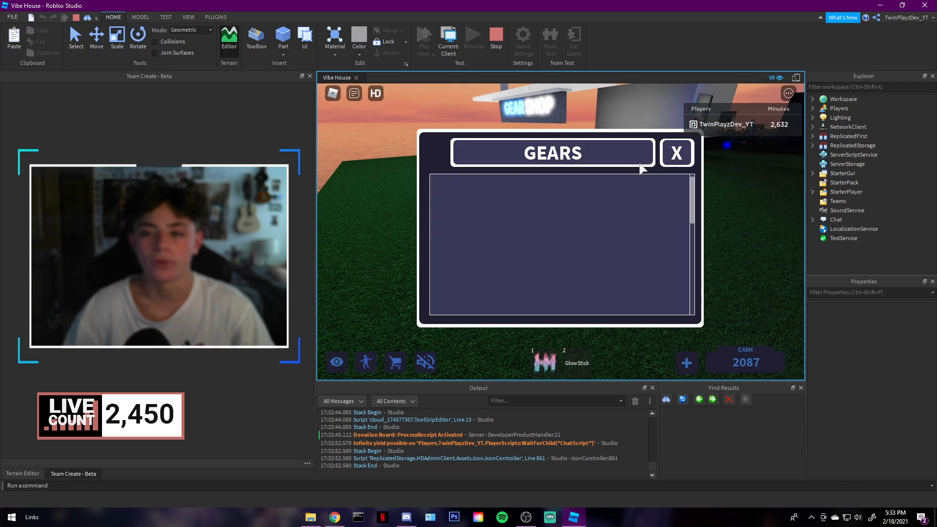
{"action": "left_click", "coordinate": [676, 153]}
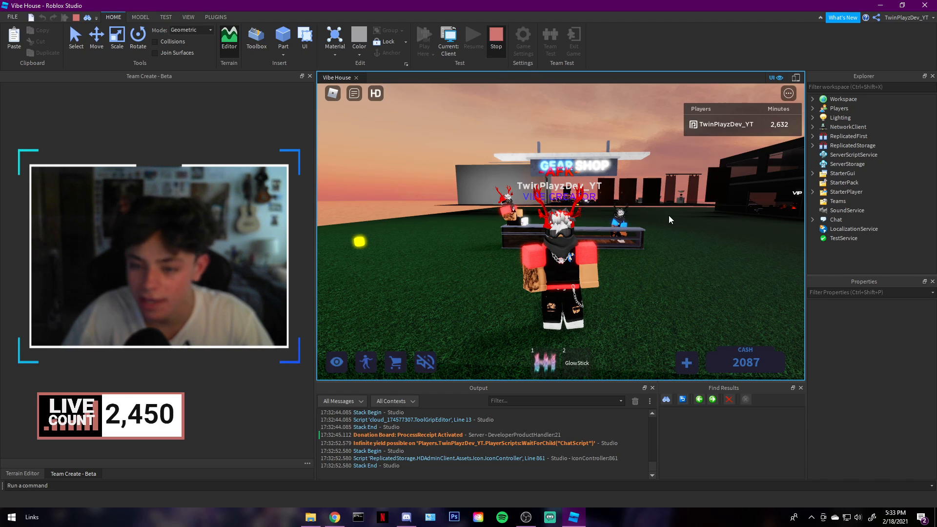
{"action": "left_click", "coordinate": [495, 39]}
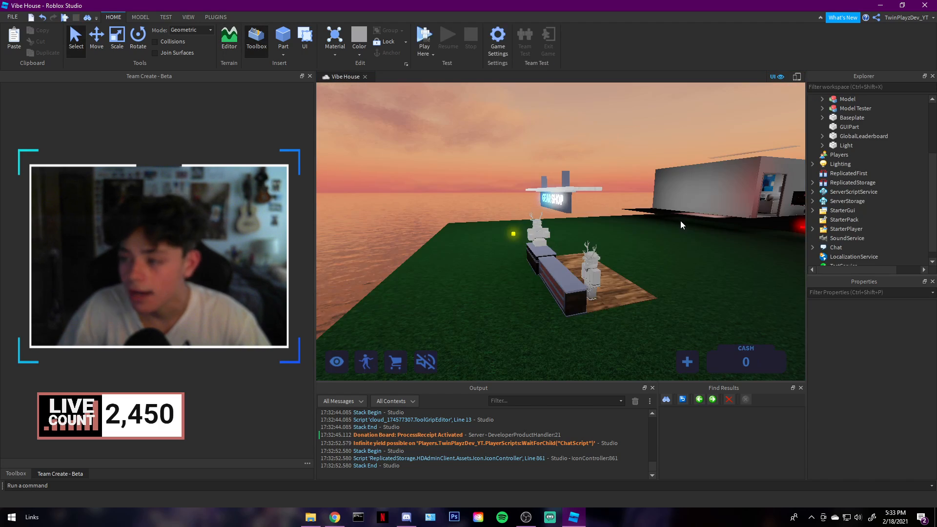